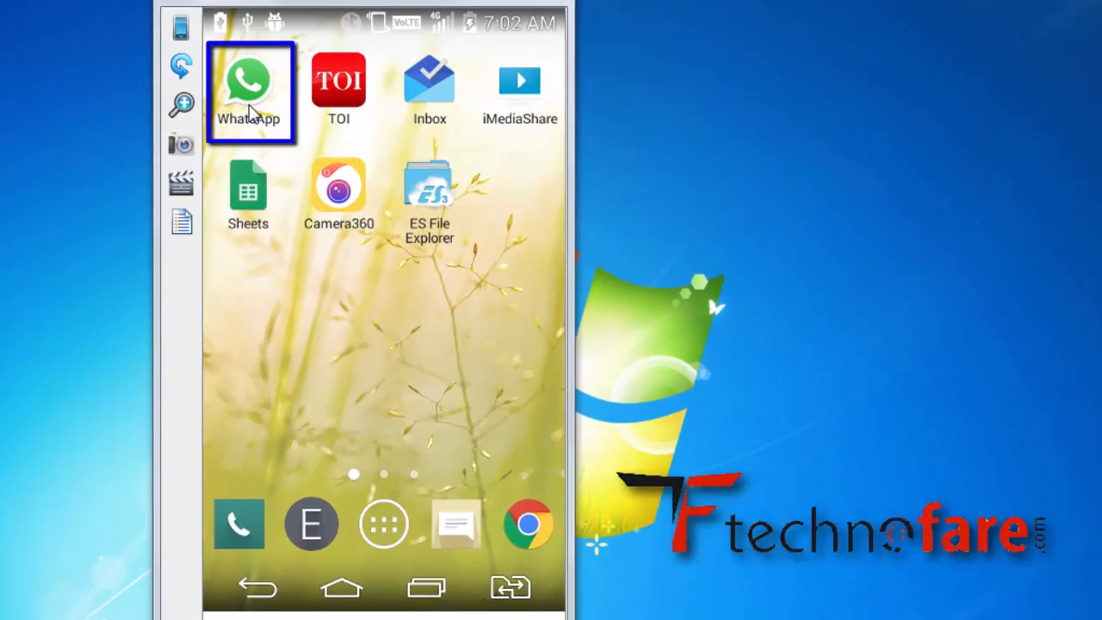
# Launch WhatsApp on the mirrored phone and go to Settings via the overflow menu
pyautogui.click(249, 82)
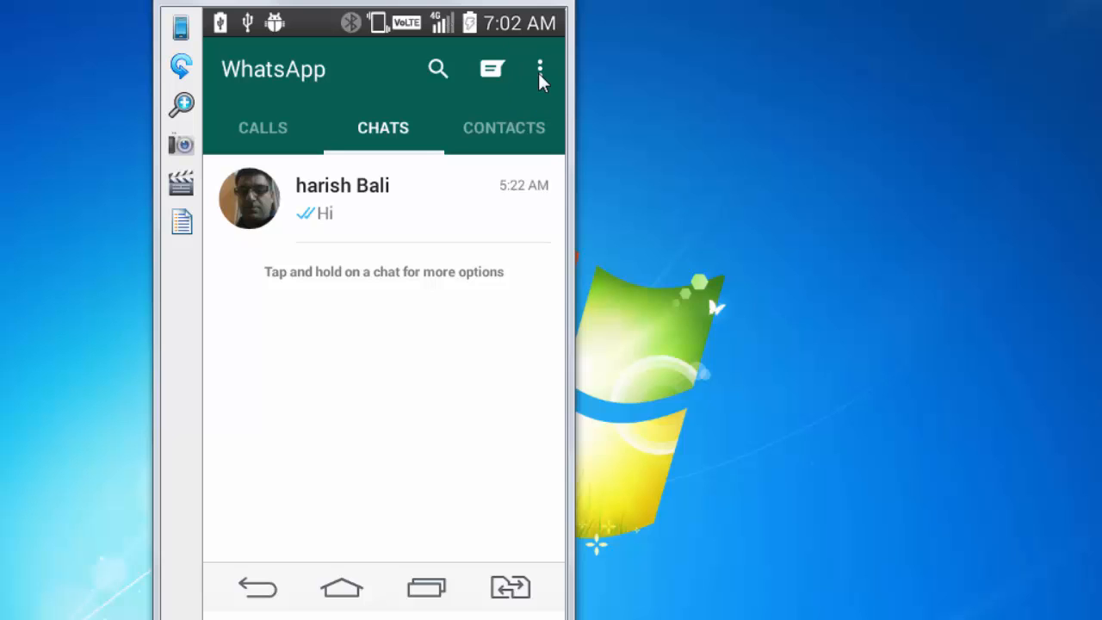
pyautogui.click(540, 69)
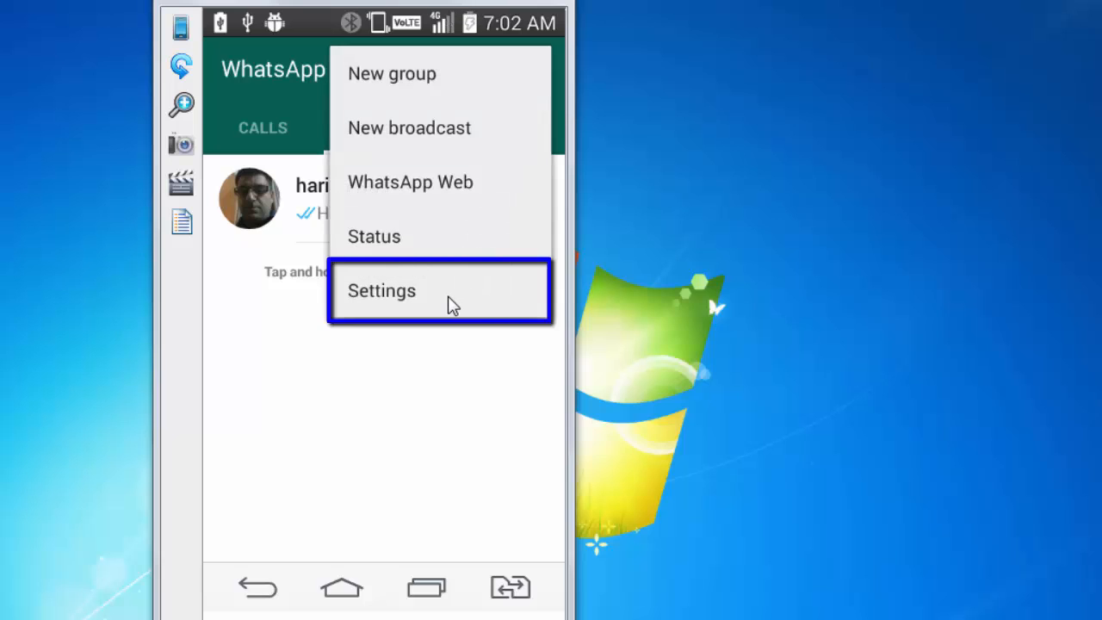
pyautogui.click(381, 290)
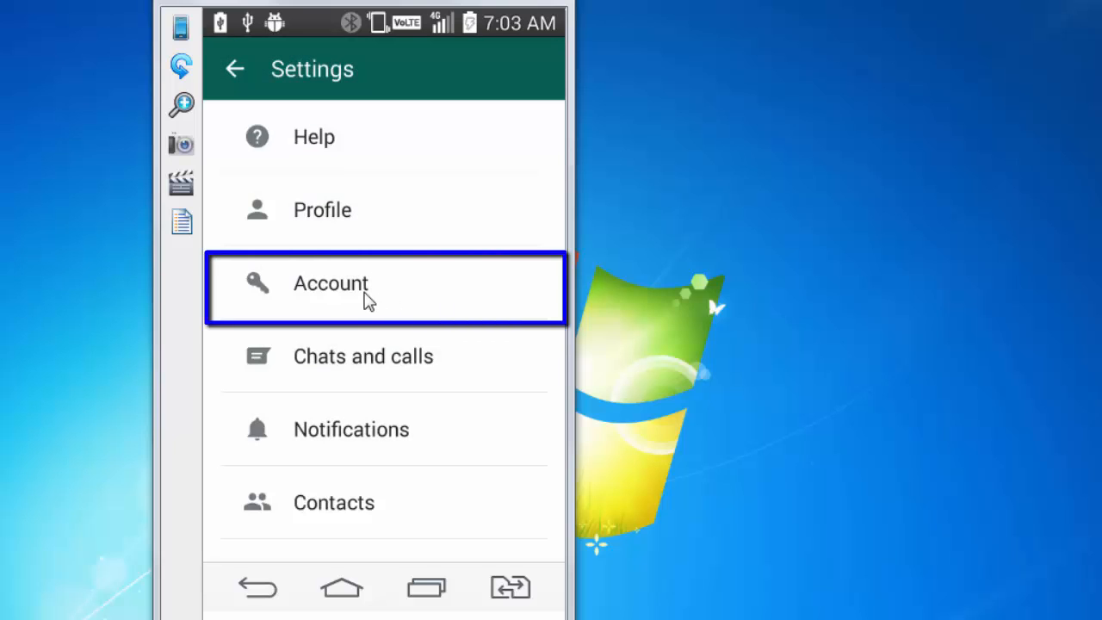
# Go to Settings > Account > Delete my account to show the deletion warning page
pyautogui.click(331, 284)
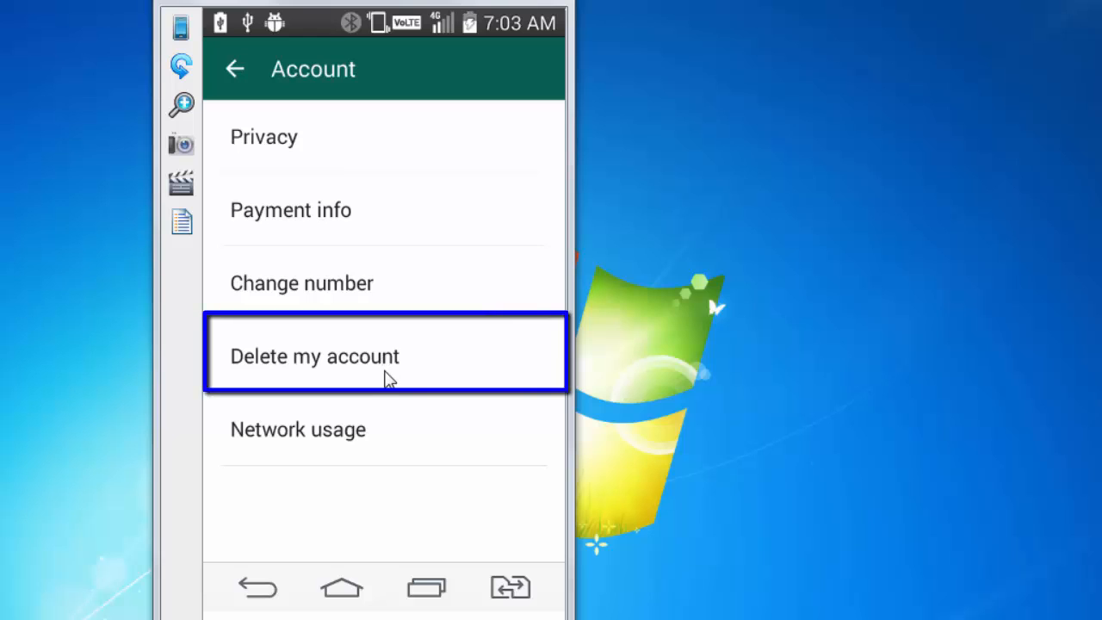
pyautogui.click(315, 356)
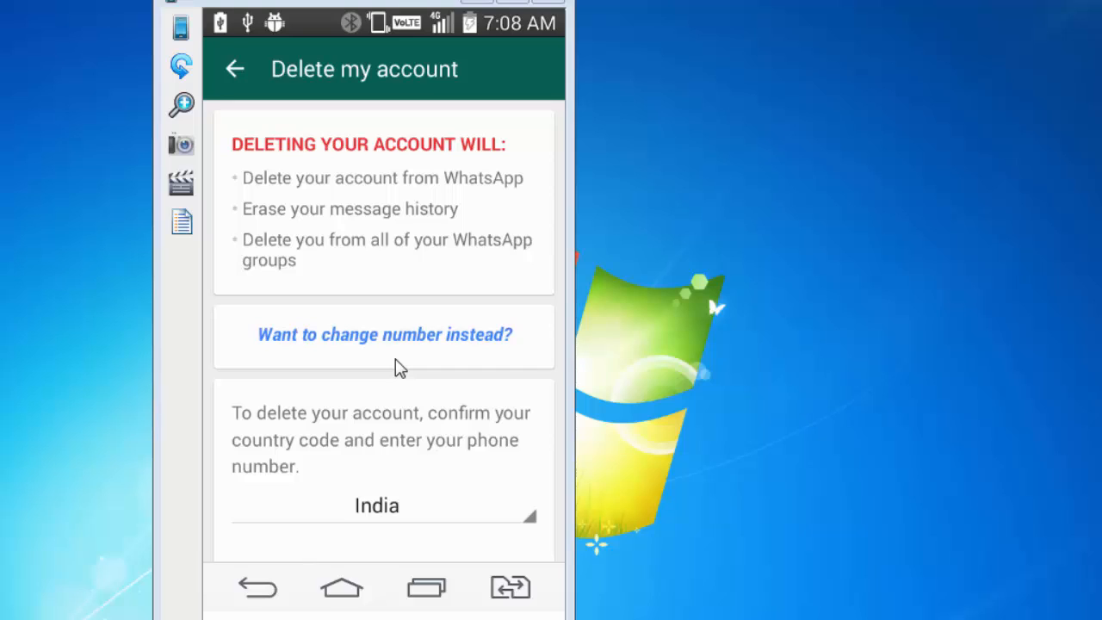
pyautogui.click(384, 335)
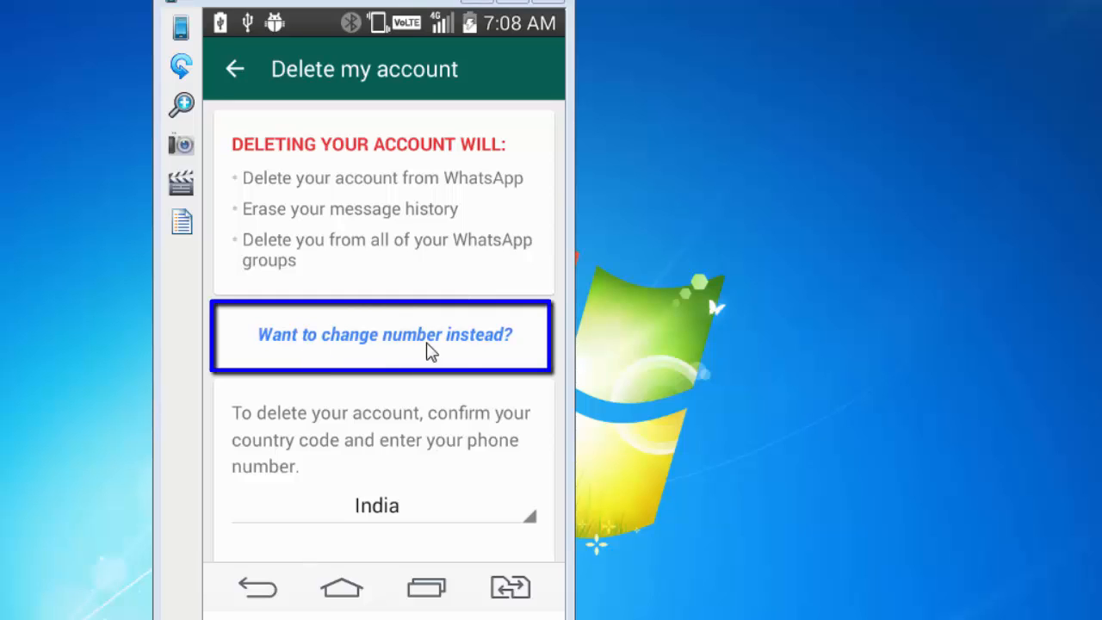
pyautogui.moveTo(471, 358)
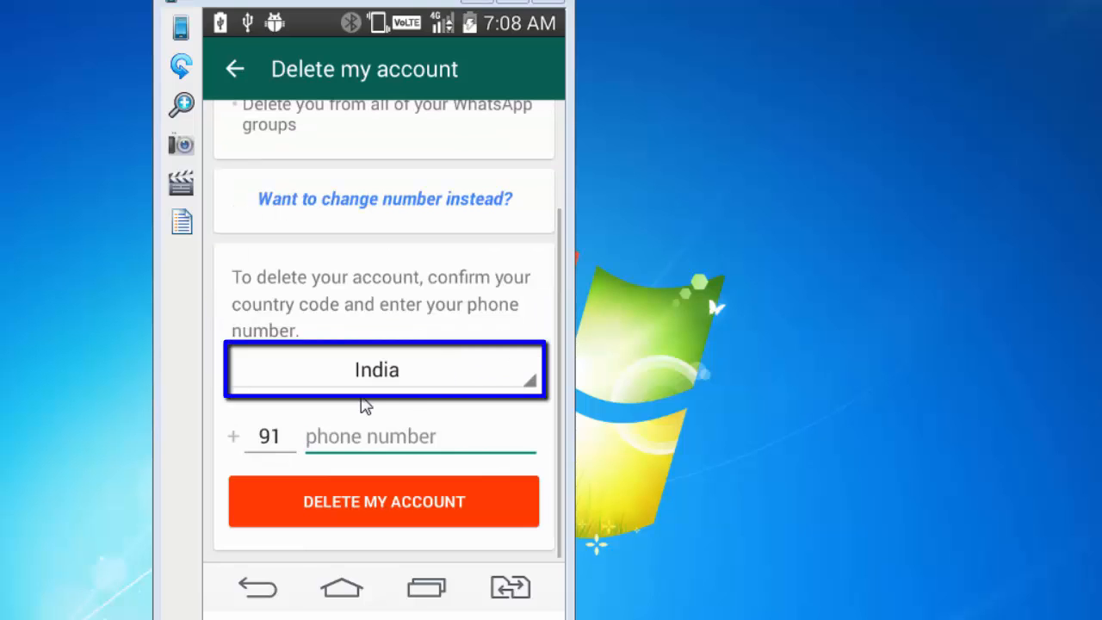
pyautogui.click(389, 437)
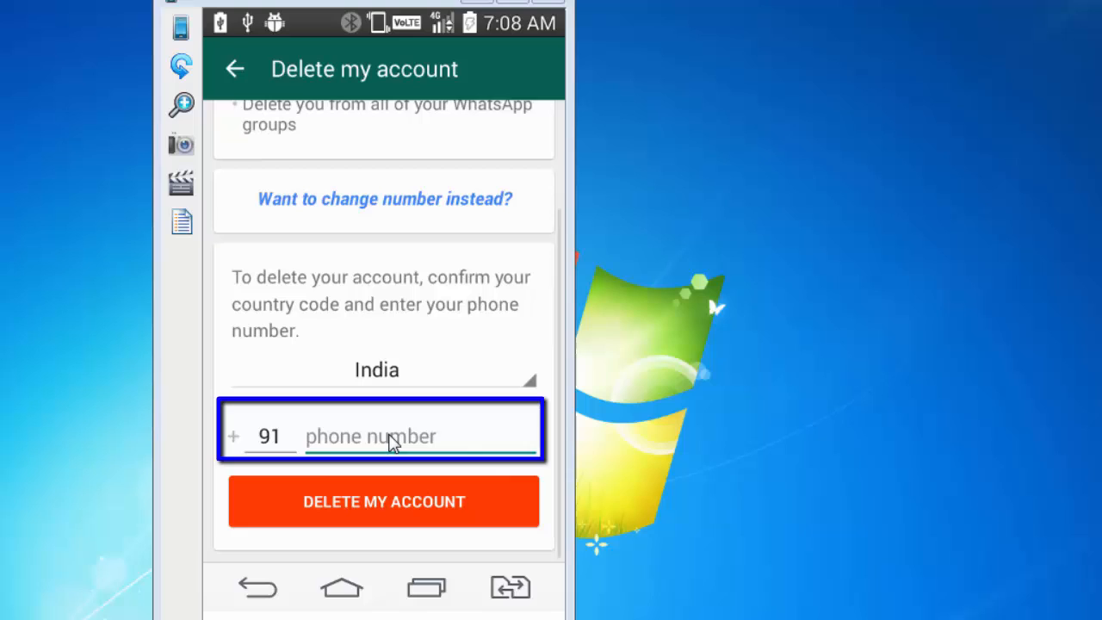
pyautogui.click(383, 501)
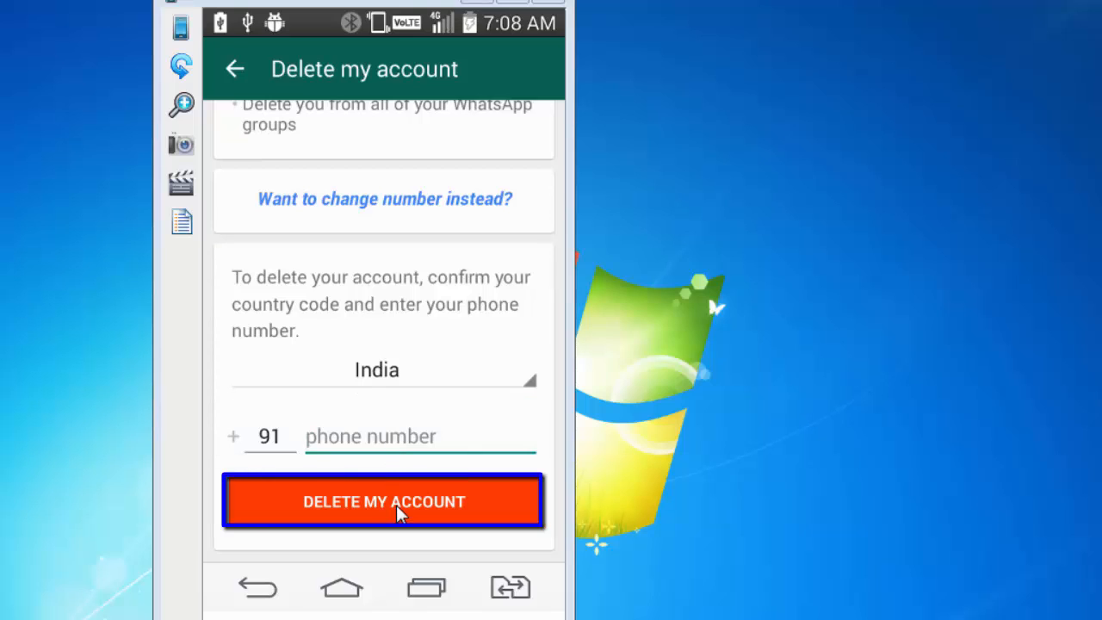